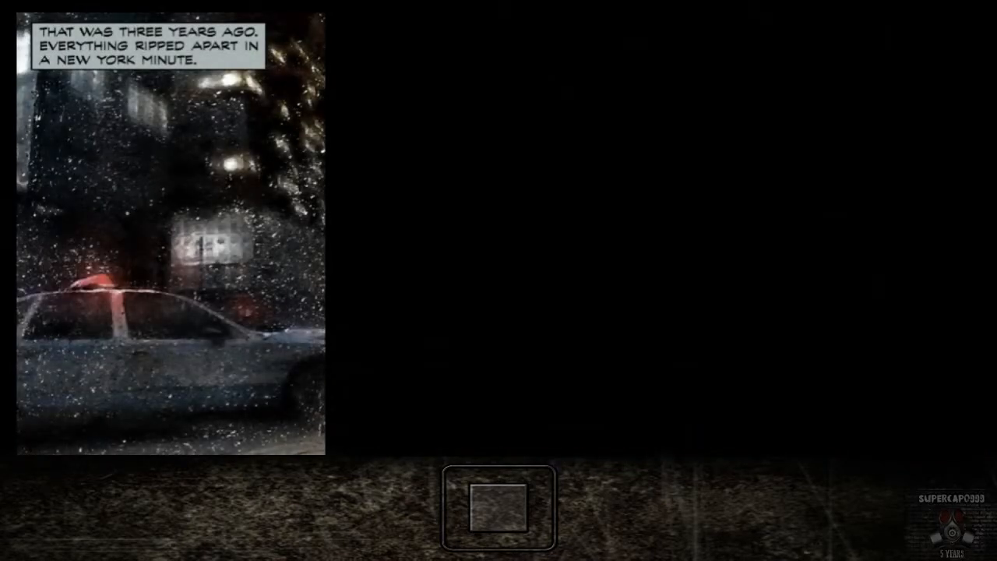
click(498, 511)
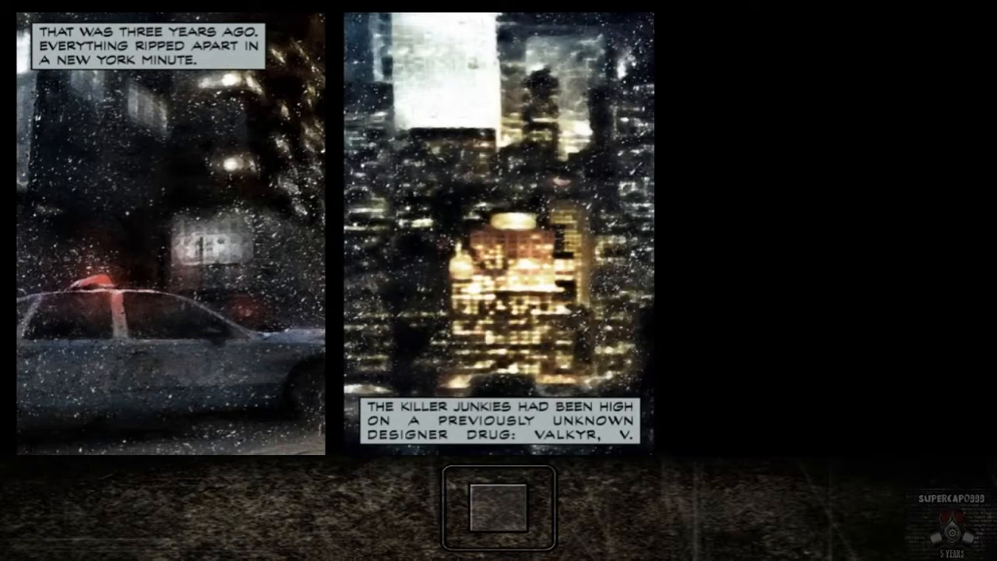